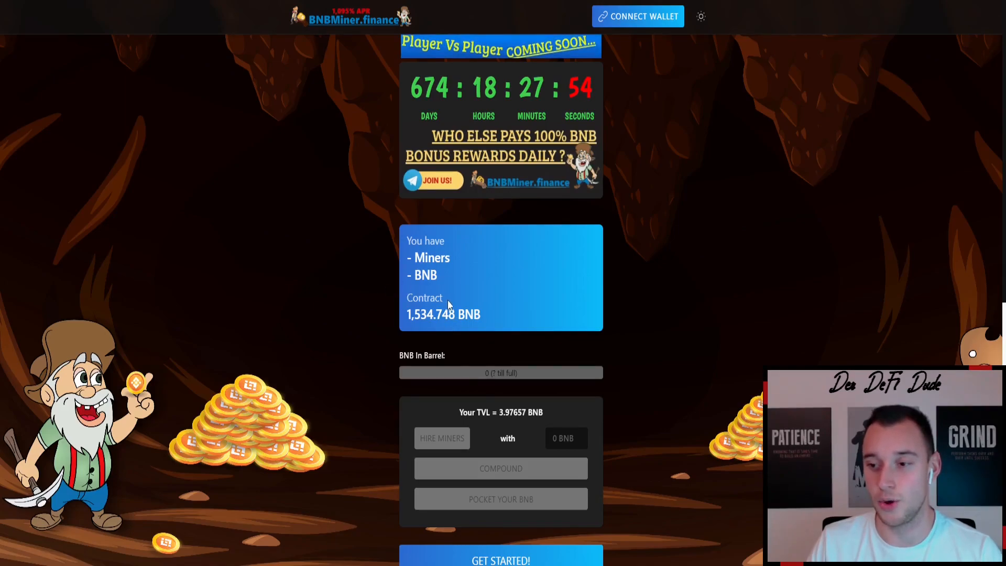
mouse_move(512, 300)
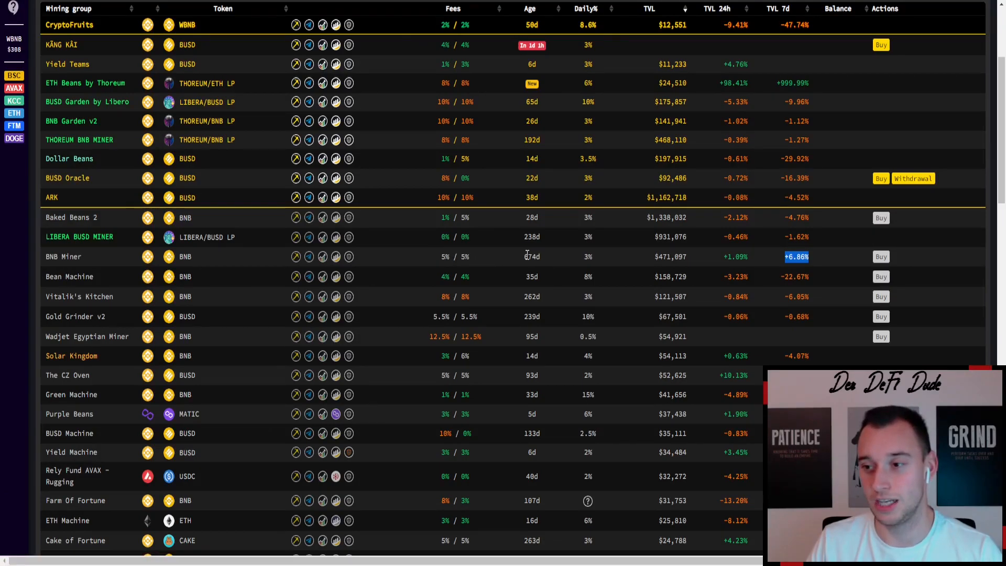
mouse_move(557, 258)
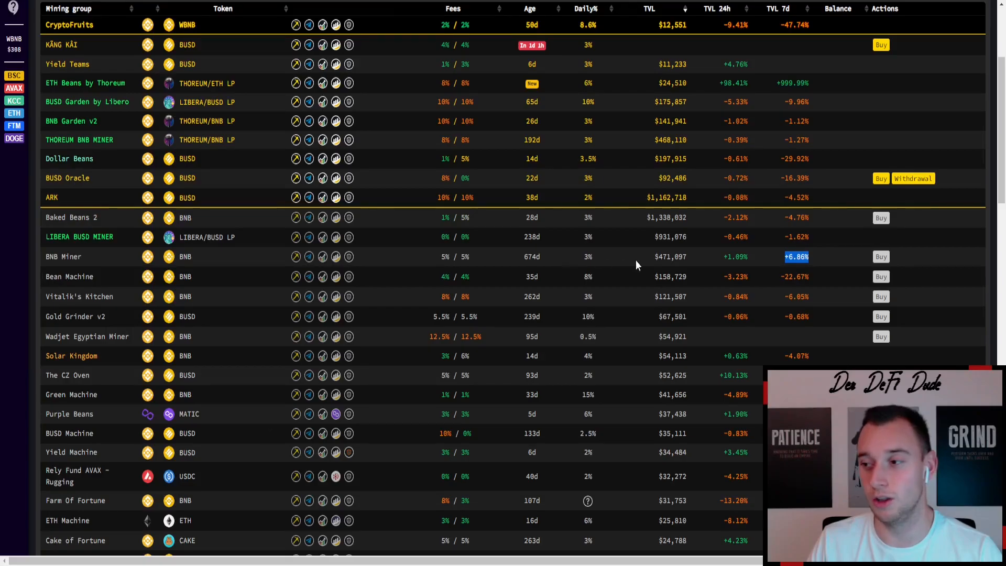
mouse_move(699, 31)
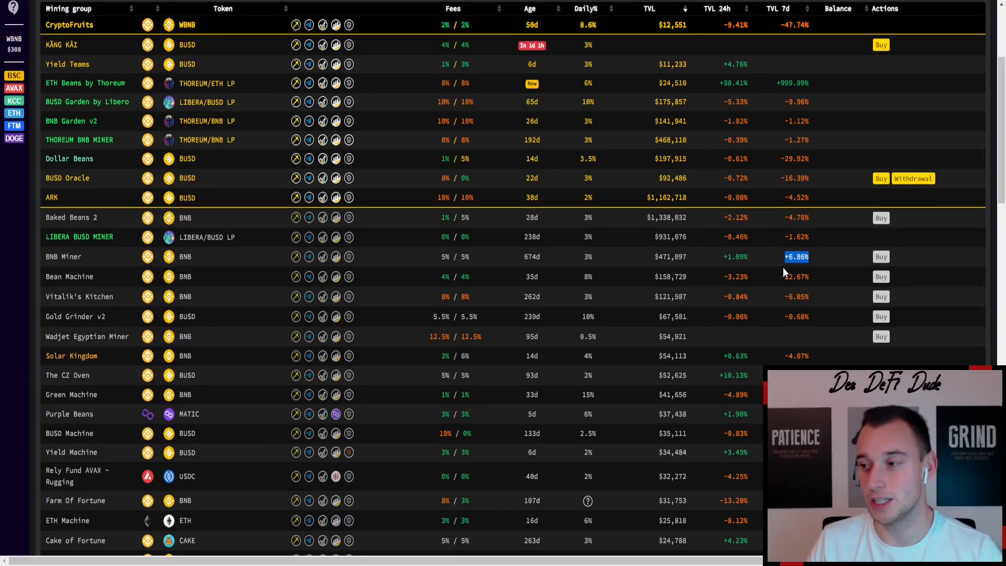
mouse_move(774, 260)
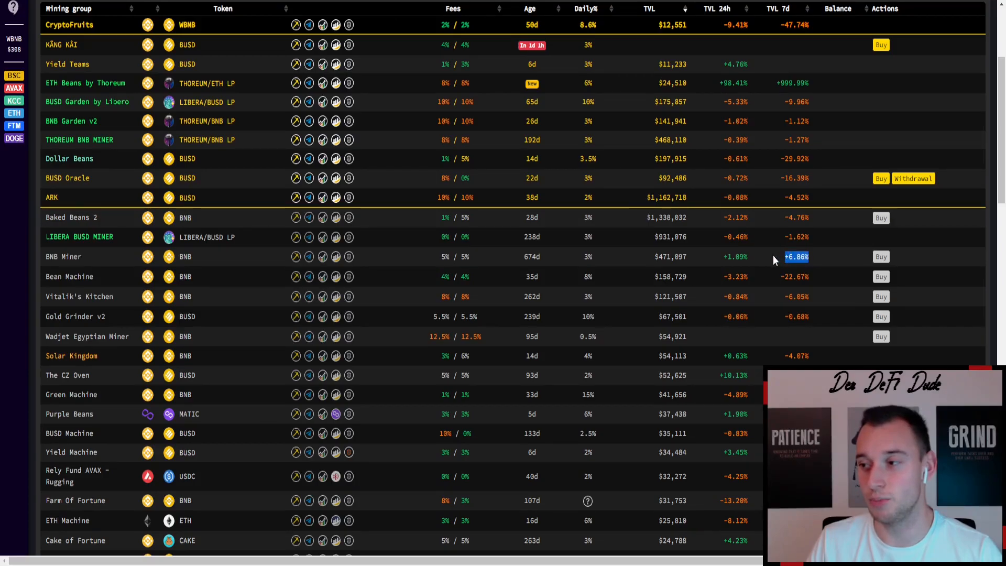
mouse_move(581, 222)
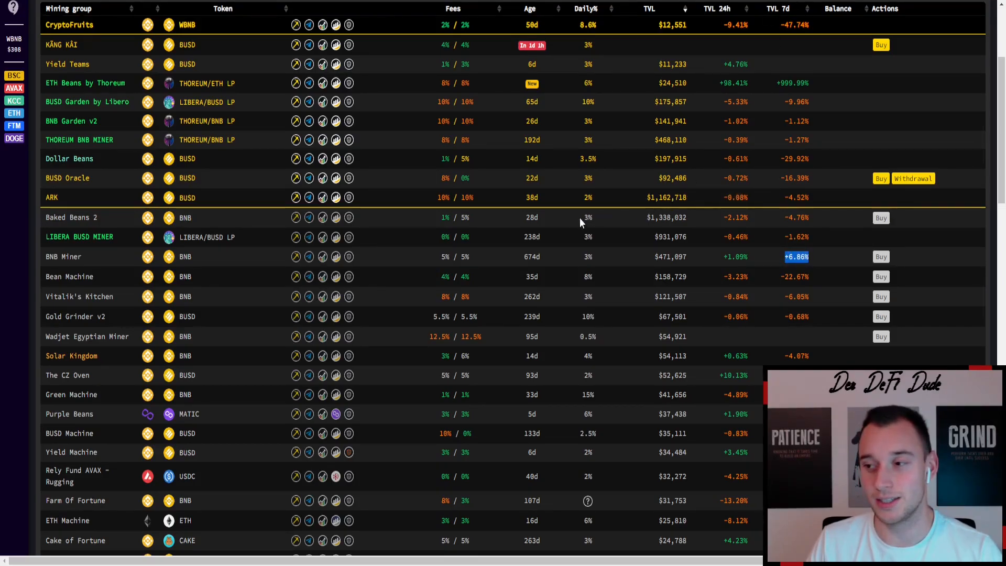
mouse_move(496, 257)
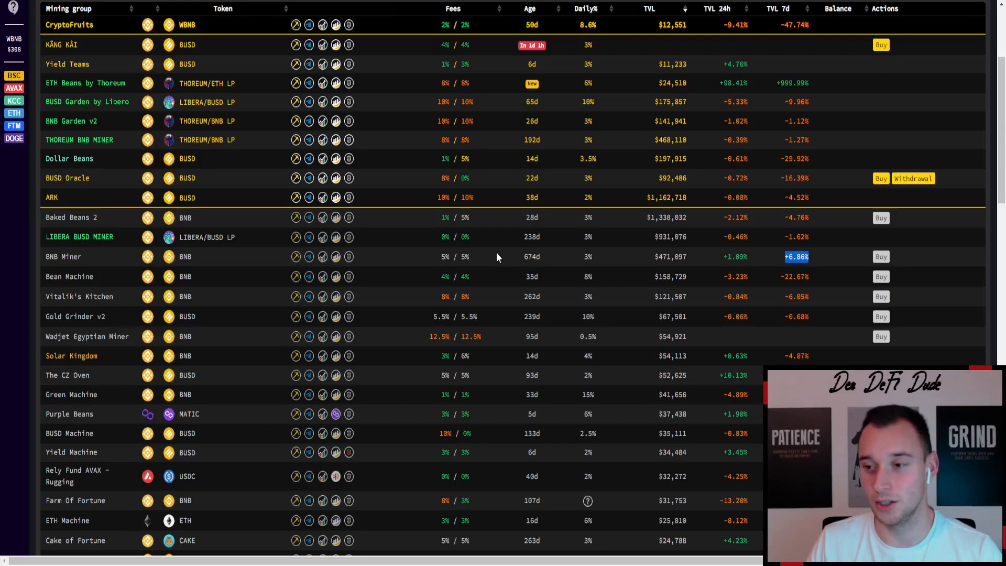
mouse_move(433, 93)
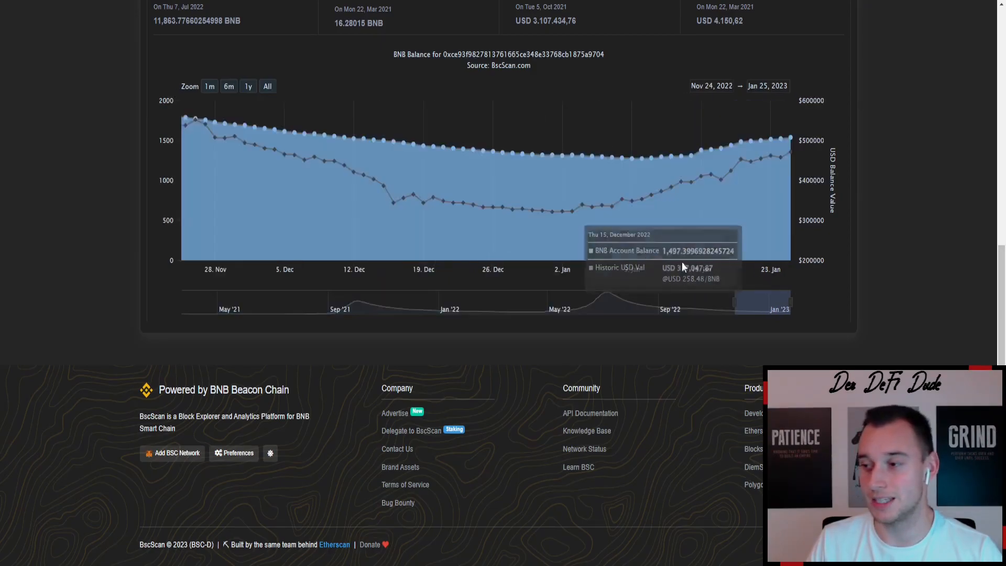
mouse_move(701, 156)
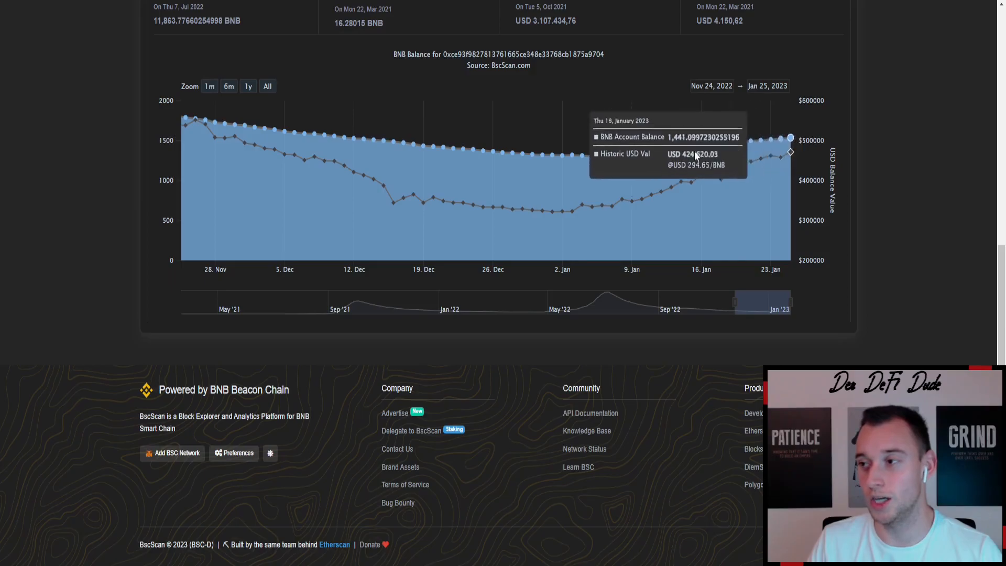
mouse_move(681, 156)
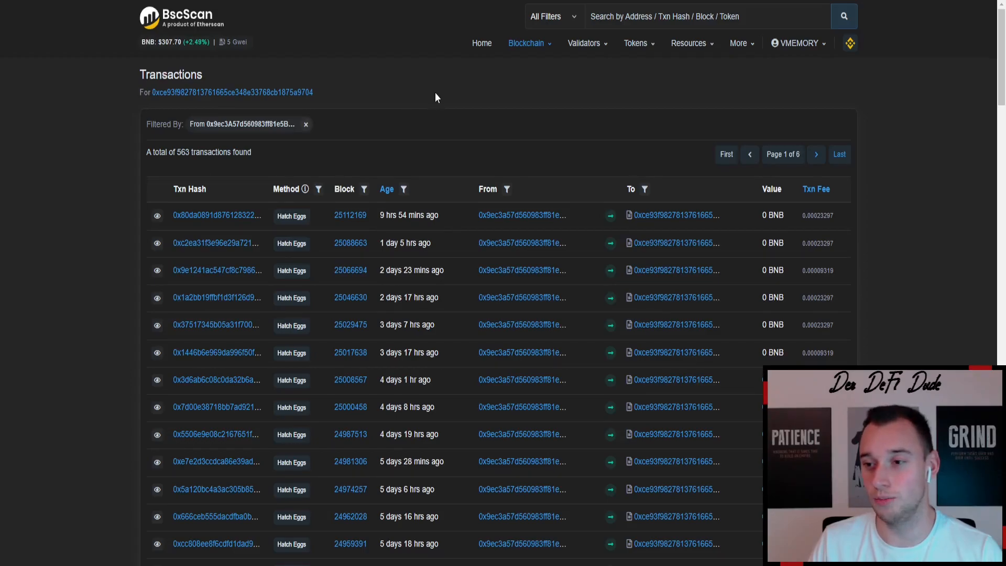
mouse_move(491, 109)
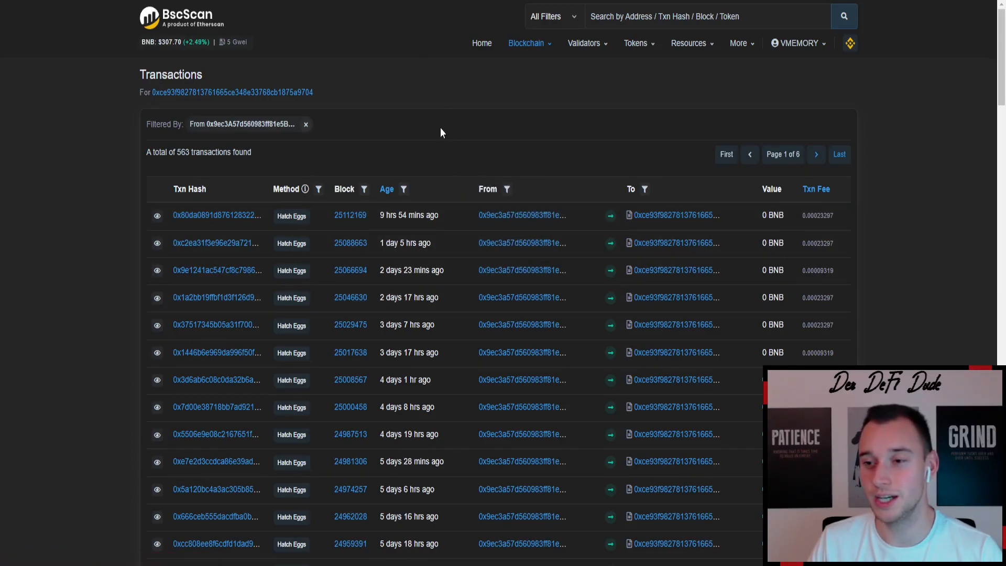
Scroll through the wallet's 155 filtered transactions and go to the first page
scroll(down, 3)
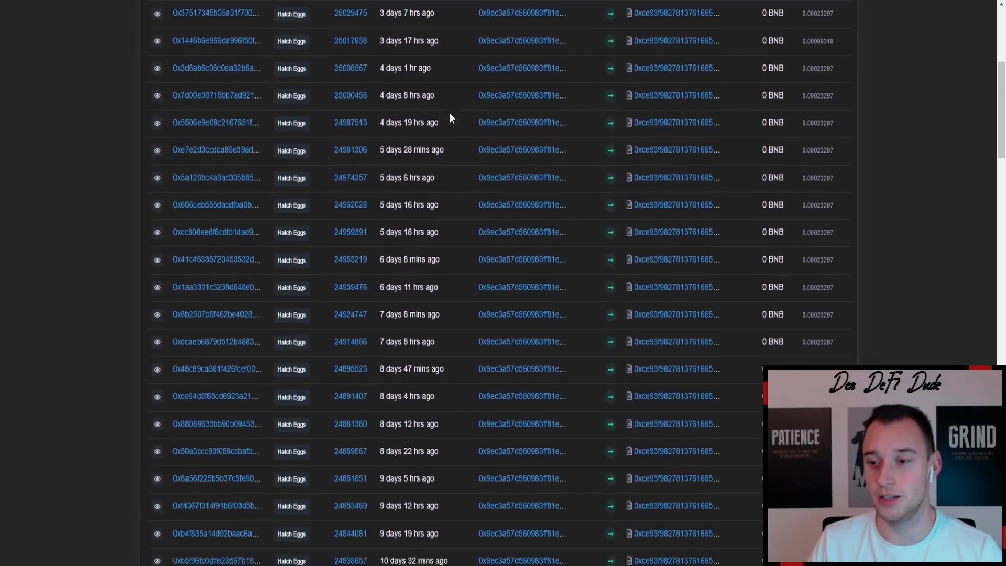
scroll(down, 3)
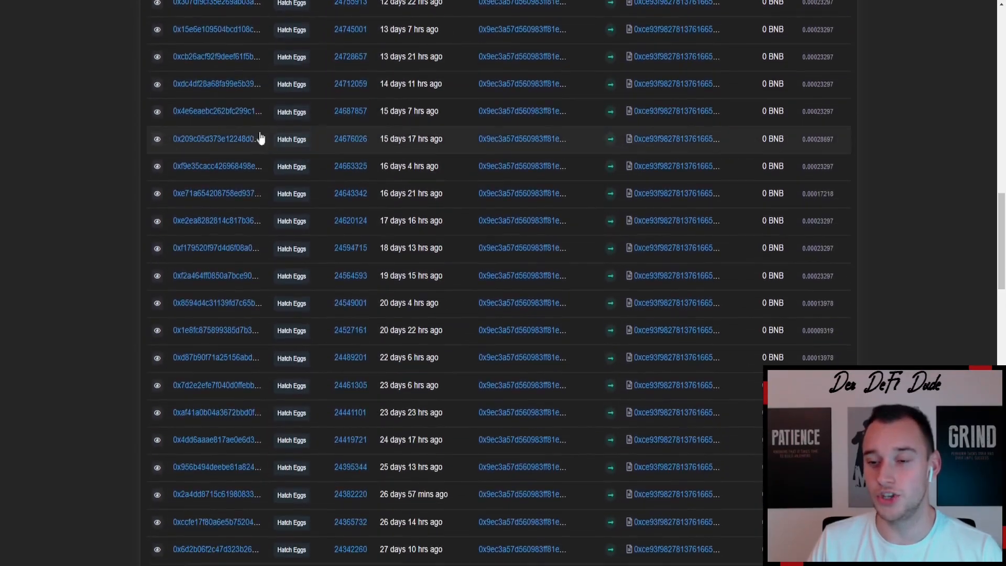
scroll(down, 3)
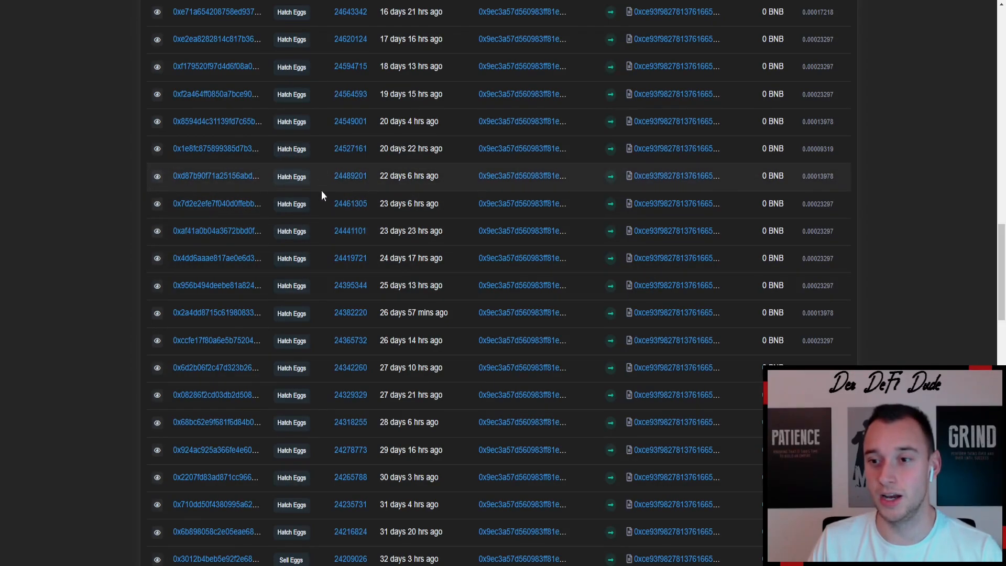
scroll(down, 3)
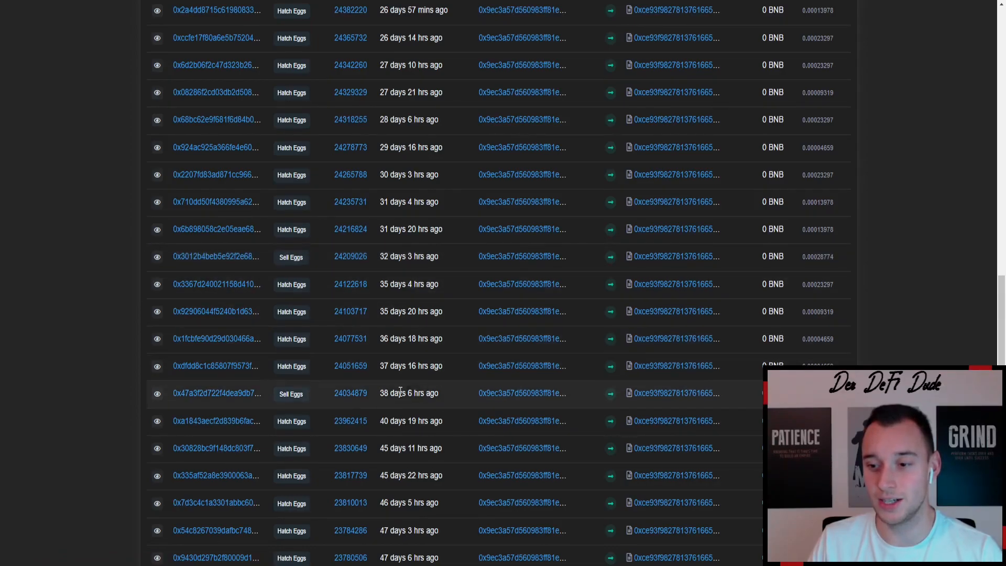
mouse_move(477, 321)
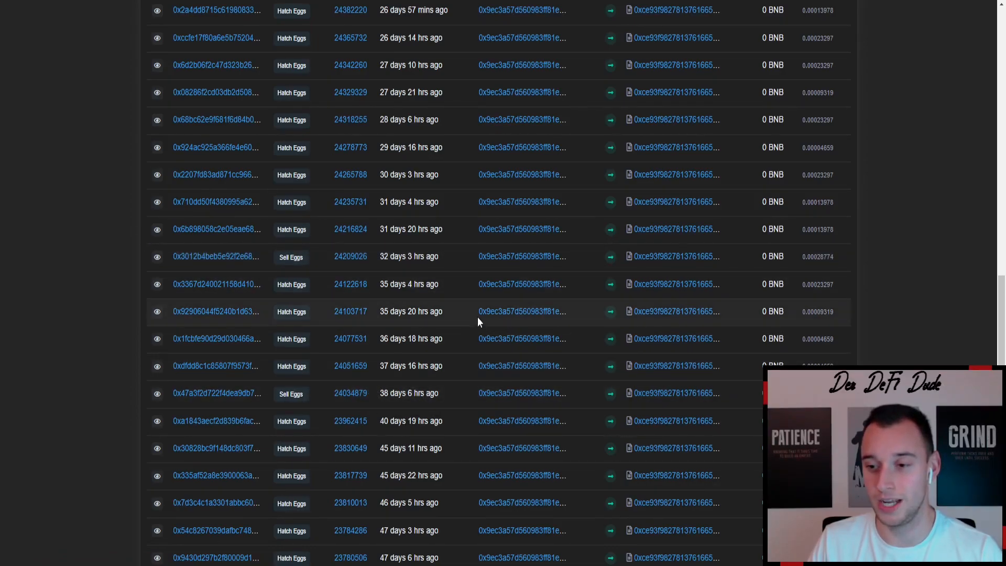
scroll(down, 3)
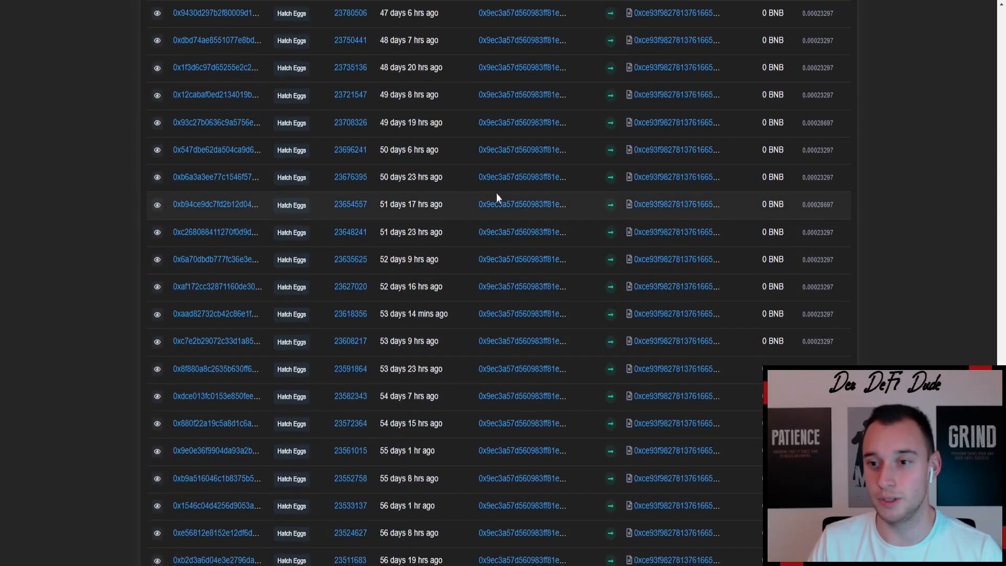
scroll(down, 3)
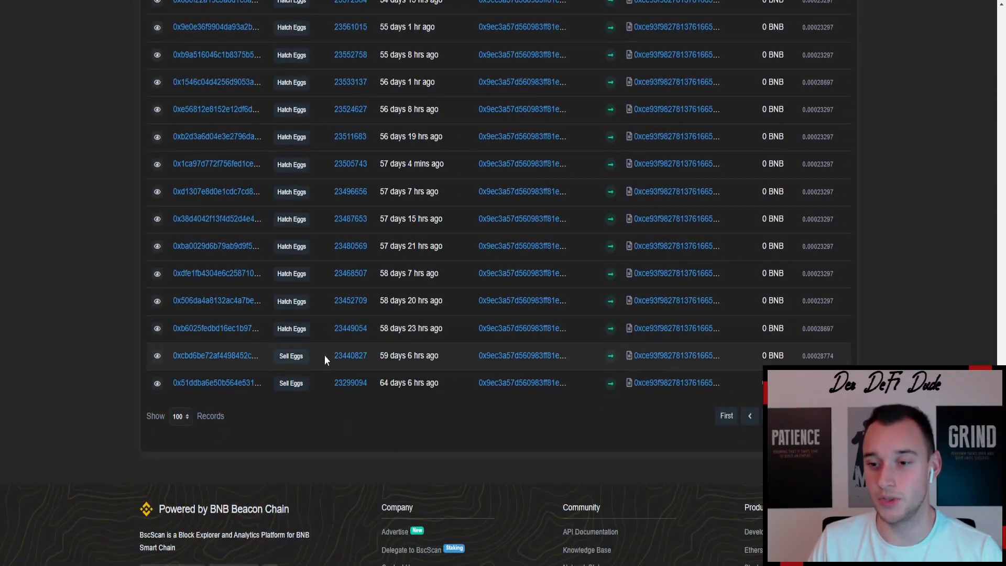
mouse_move(408, 355)
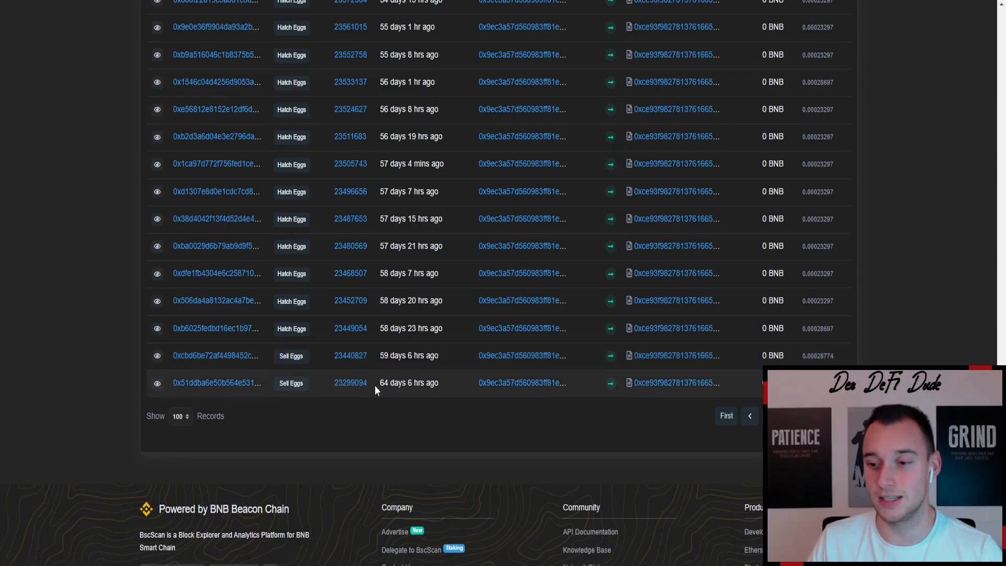
mouse_move(456, 388)
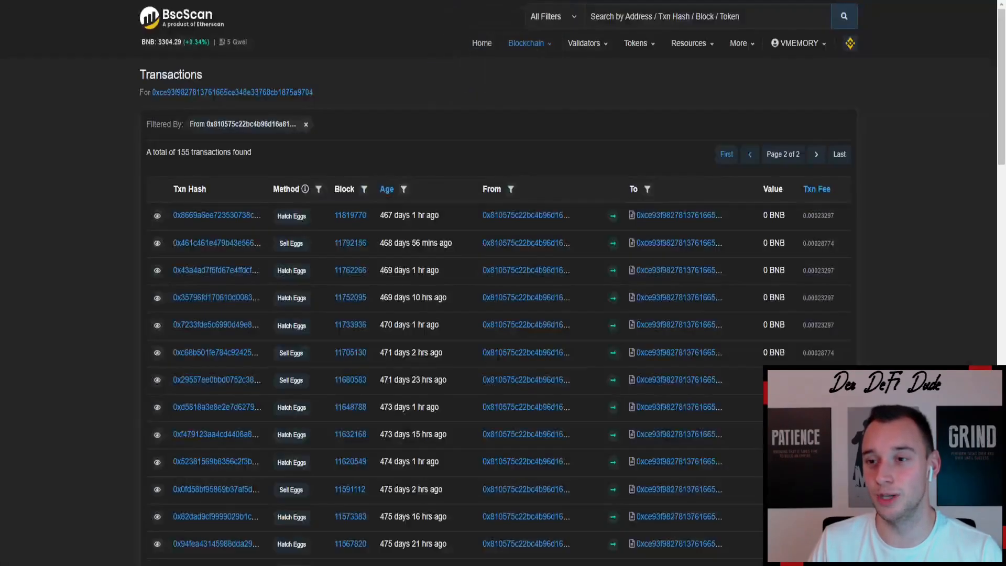
mouse_move(357, 150)
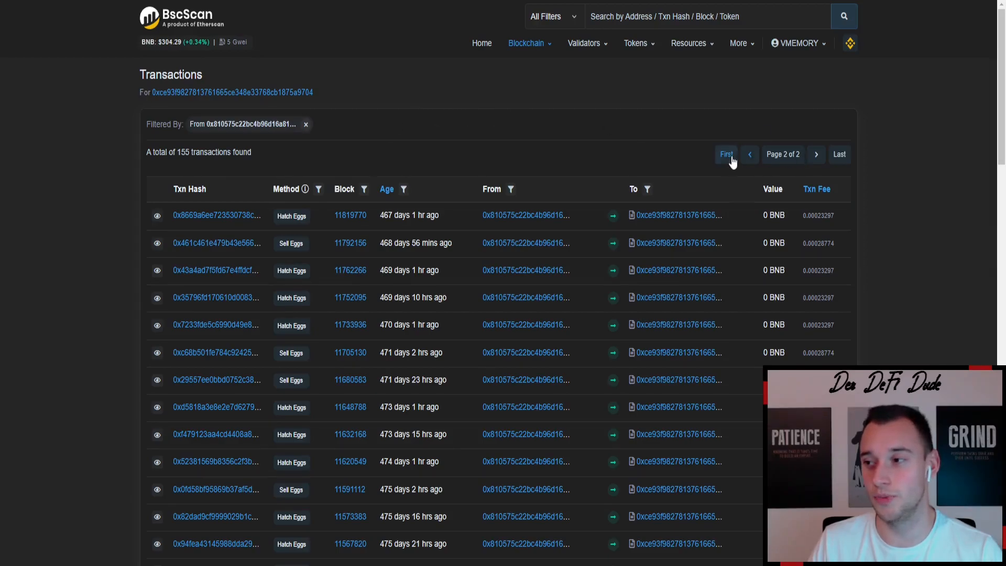
click(725, 154)
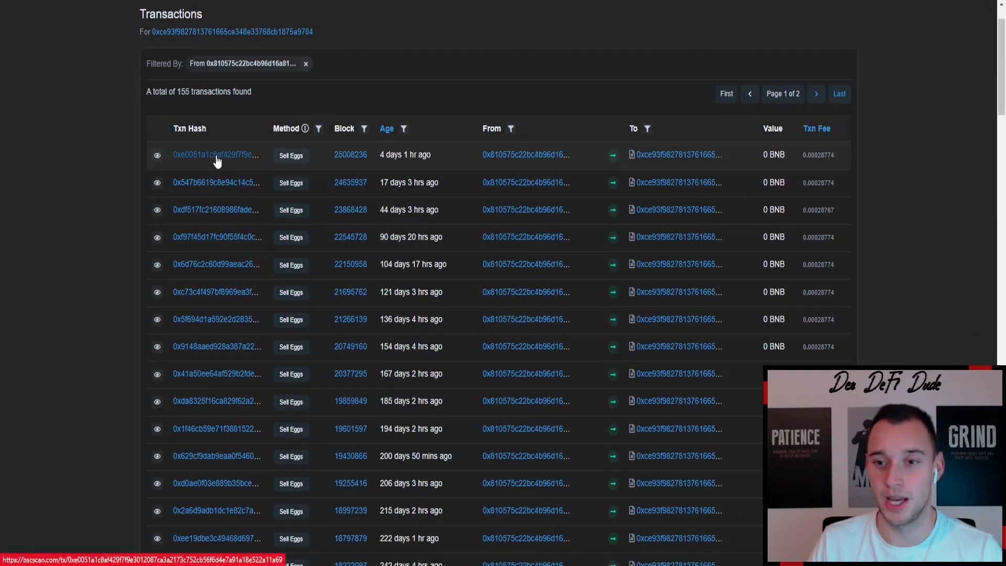
View the most recent Sell Eggs transaction's details, then return to the filtered list
click(216, 155)
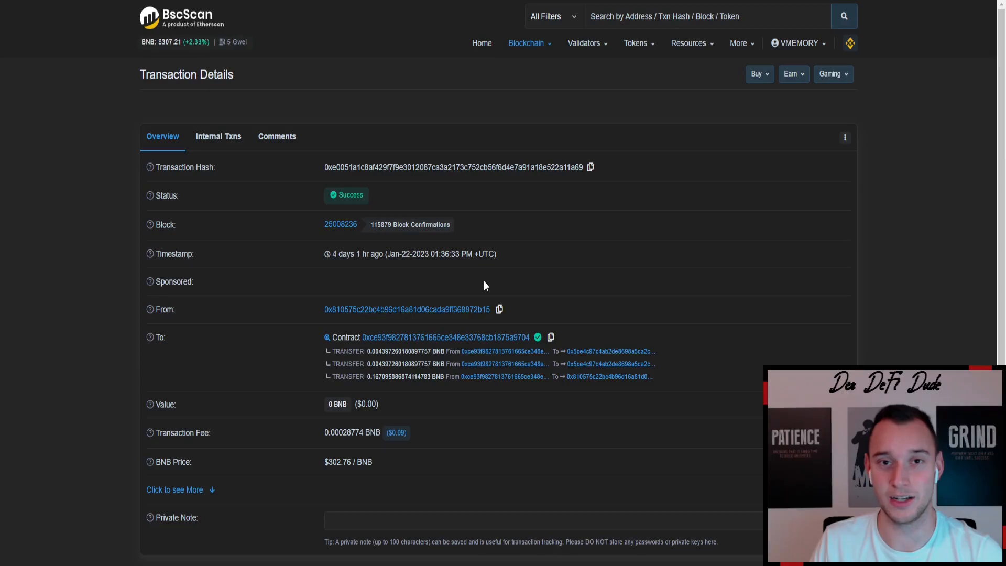
mouse_move(447, 18)
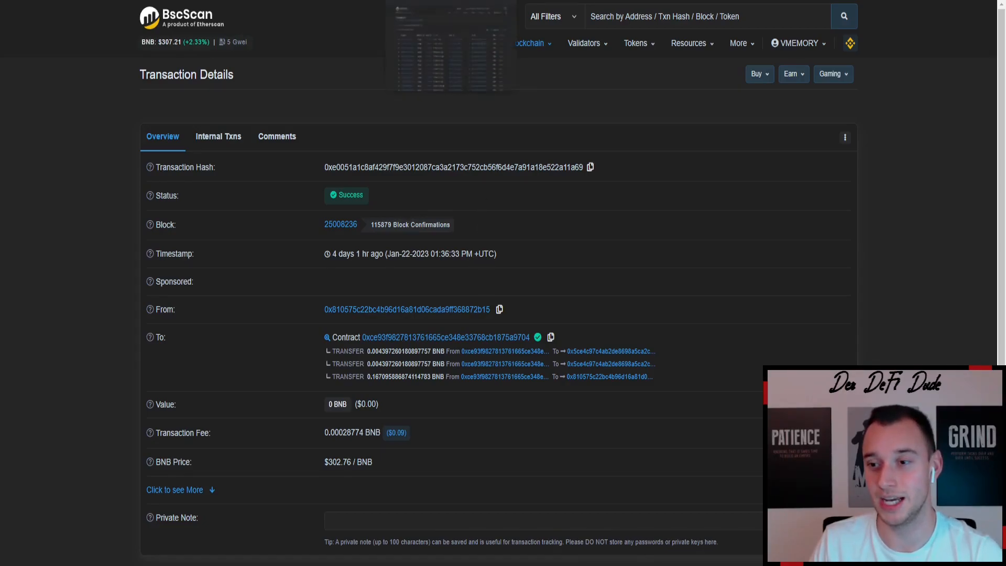
click(410, 309)
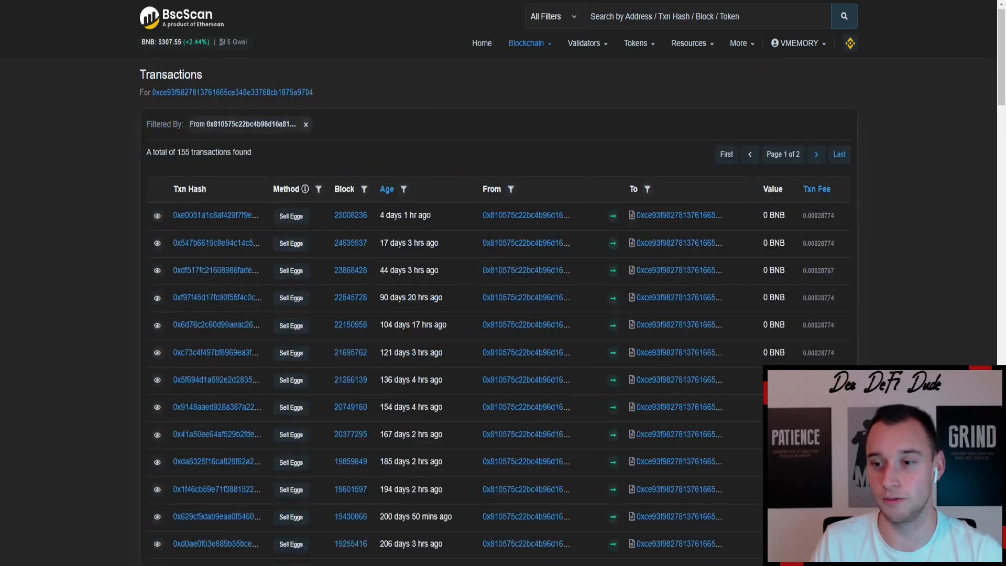
Jump to page 2 of 2, ending with the 1 BNB Buy Eggs from 504 days ago
scroll(down, 3)
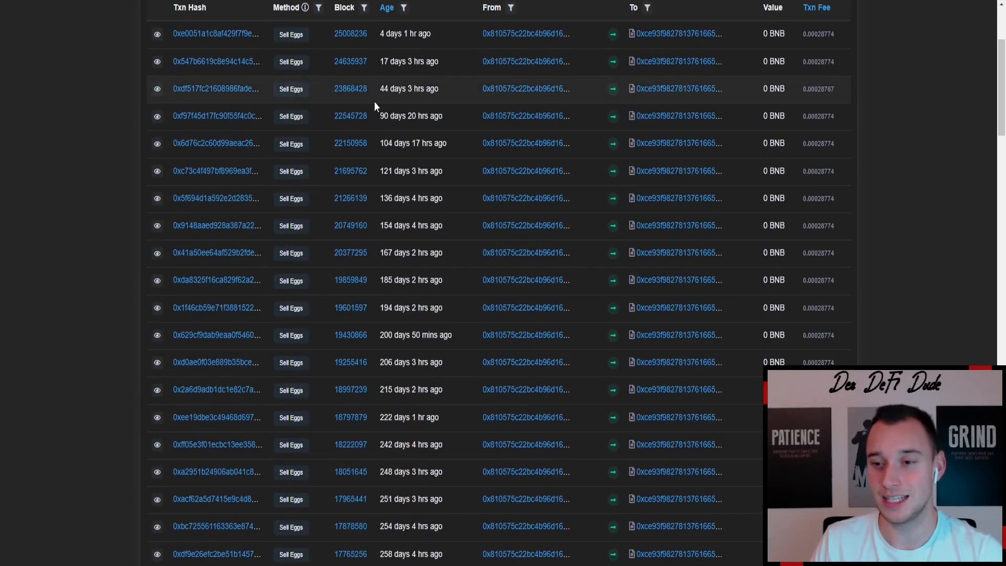
scroll(down, 3)
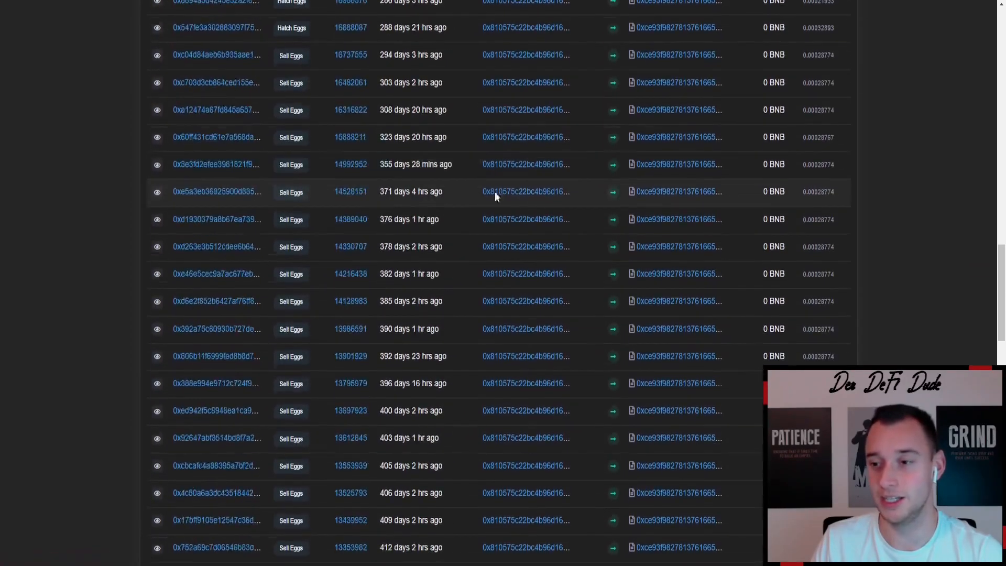
click(839, 296)
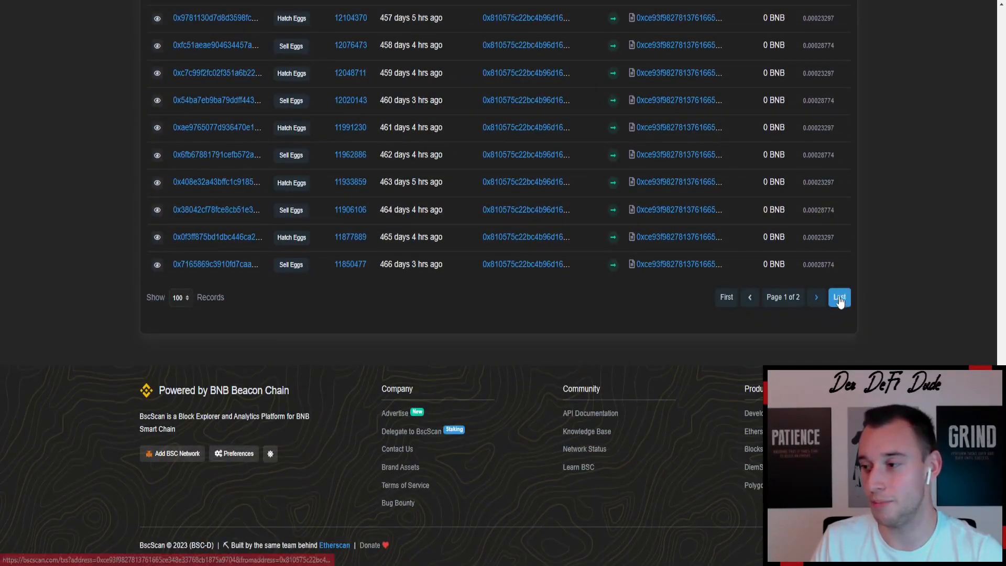
click(839, 296)
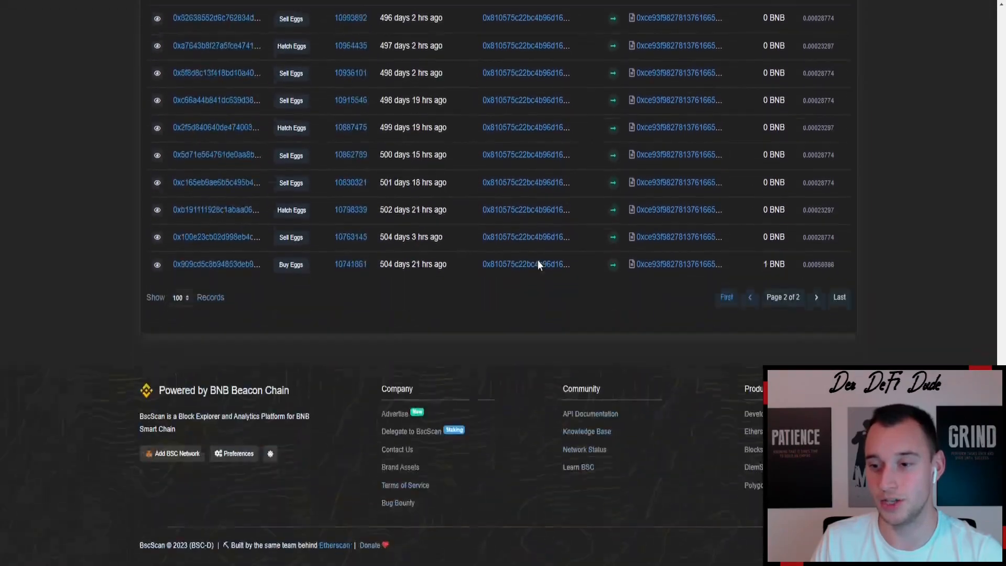
mouse_move(413, 237)
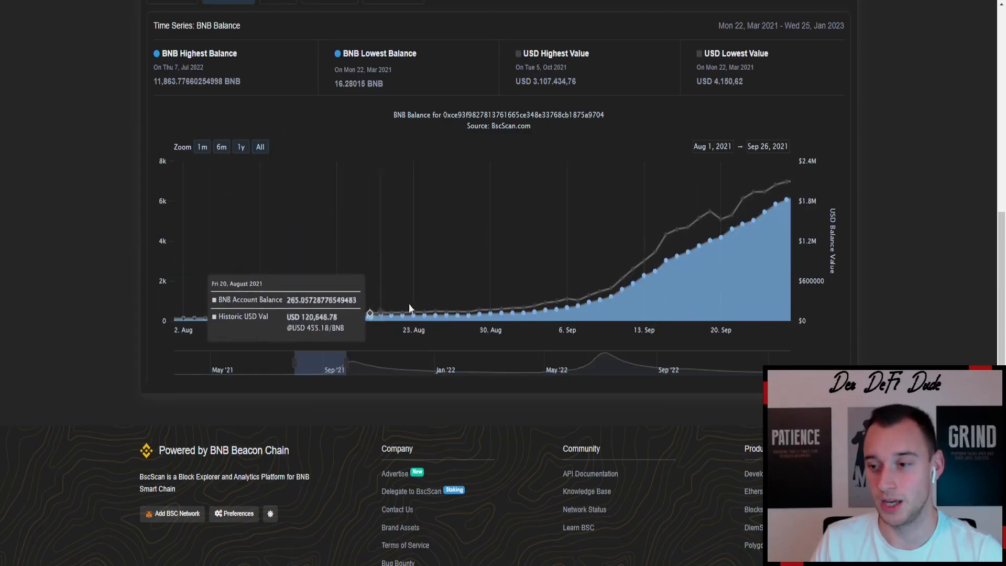
mouse_move(610, 290)
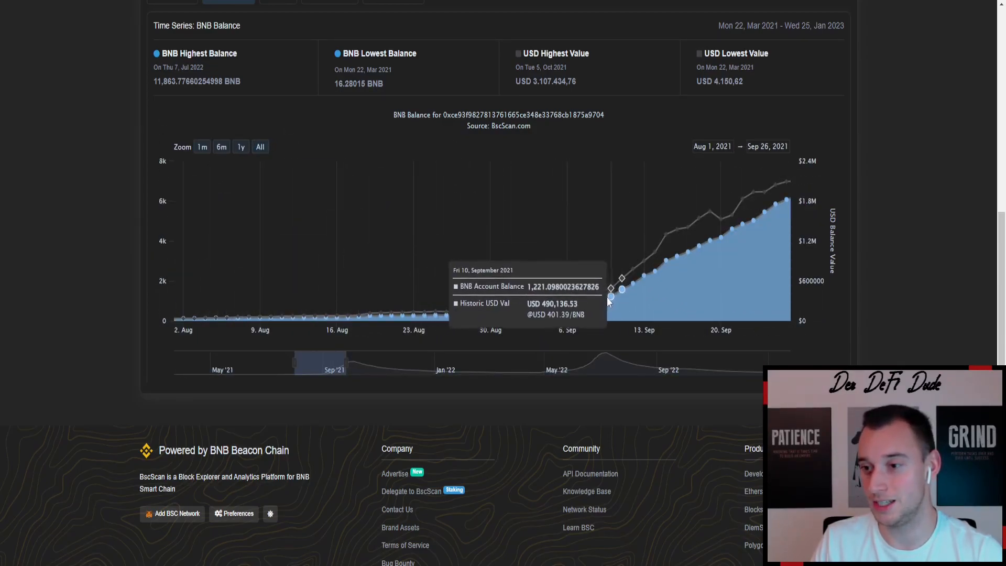
Zoom the contract's BNB balance chart to 'All', March 2021 to January 2023
click(262, 147)
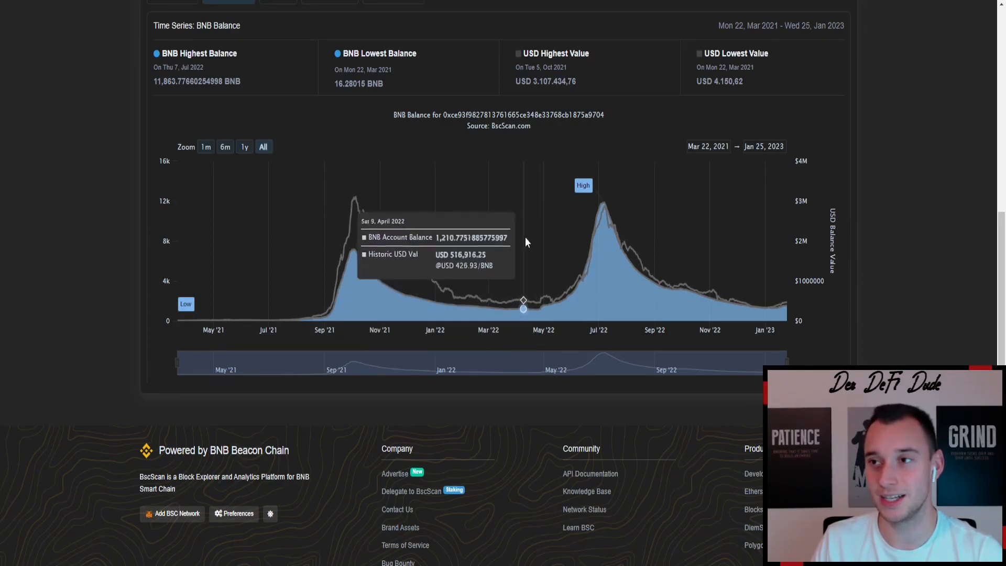
mouse_move(512, 302)
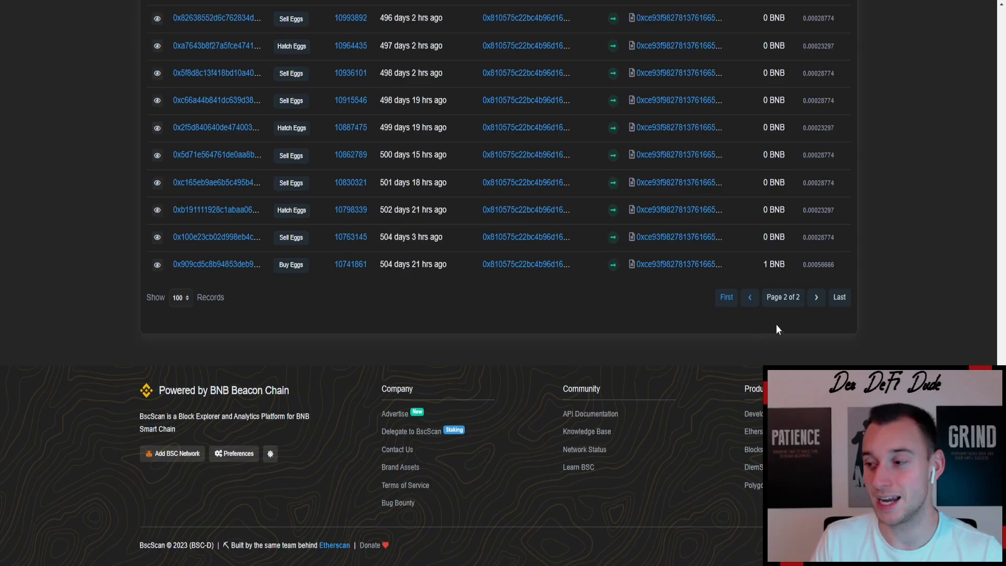
mouse_move(603, 211)
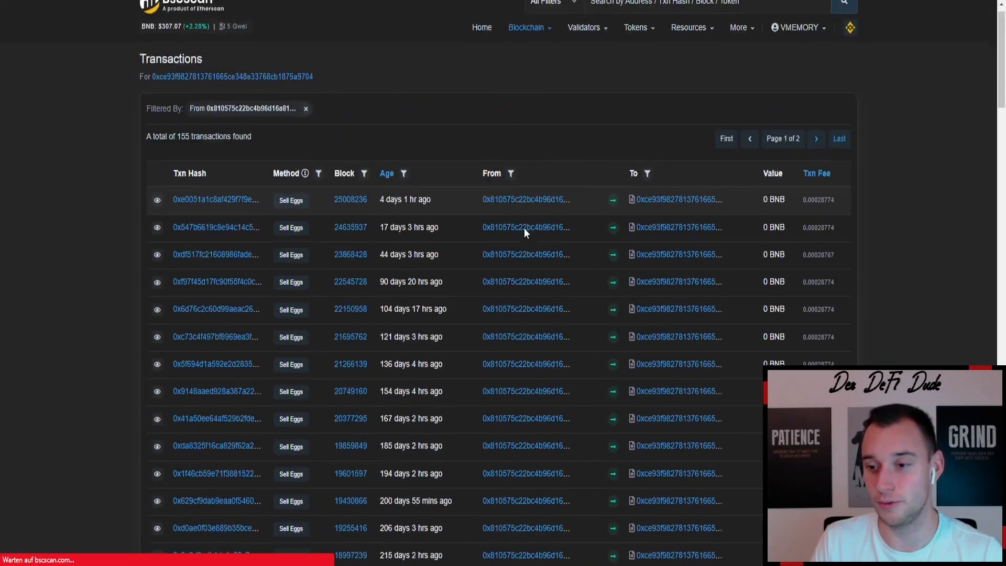
Scroll page 1 down to the three 1 BNB Buy Eggs rows from about 283 days ago
scroll(down, 3)
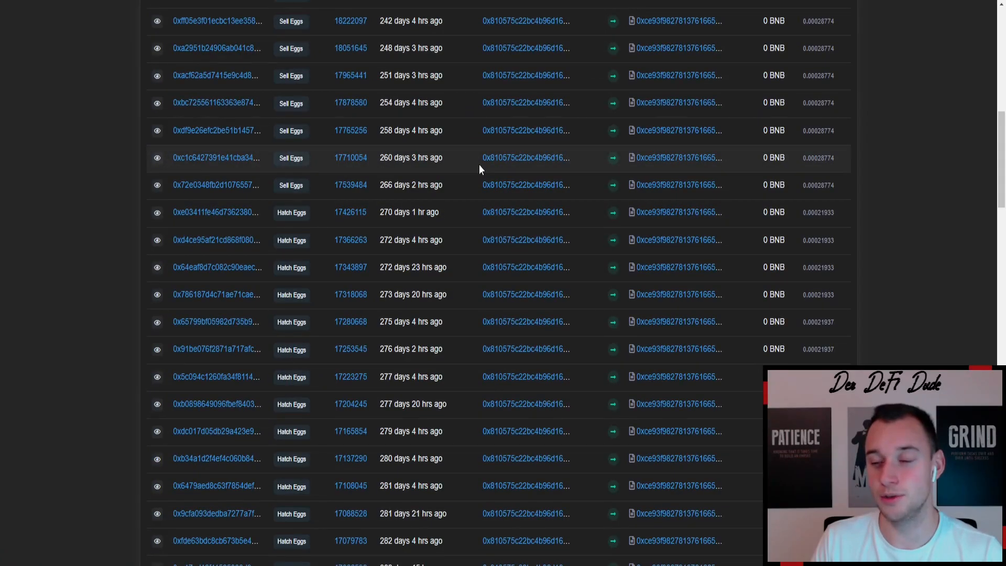
scroll(down, 3)
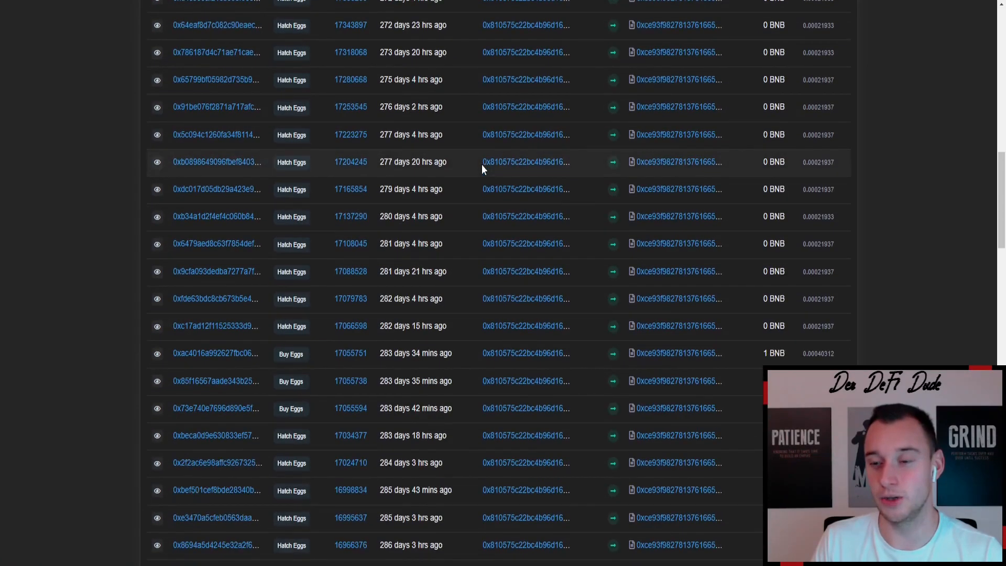
scroll(down, 3)
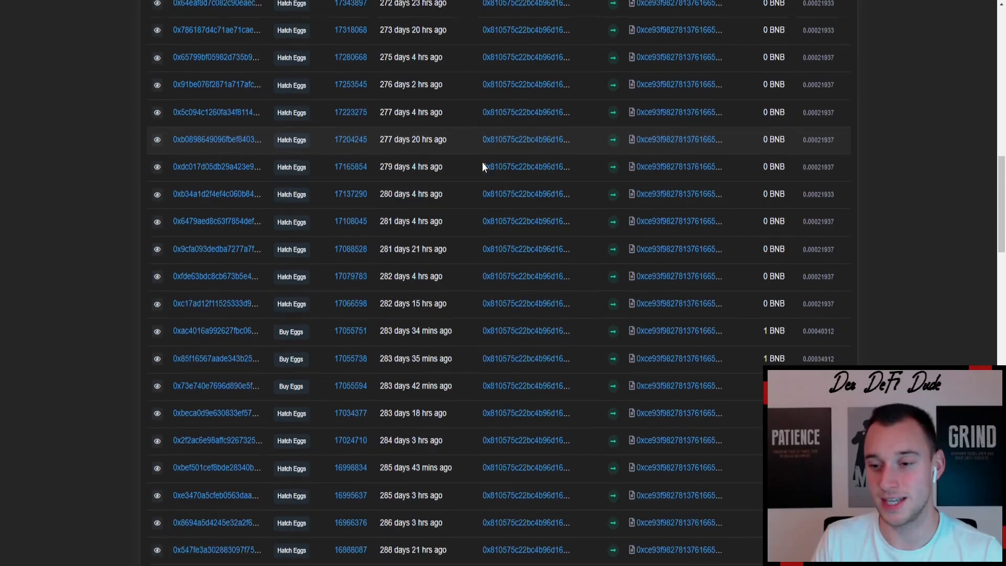
scroll(down, 3)
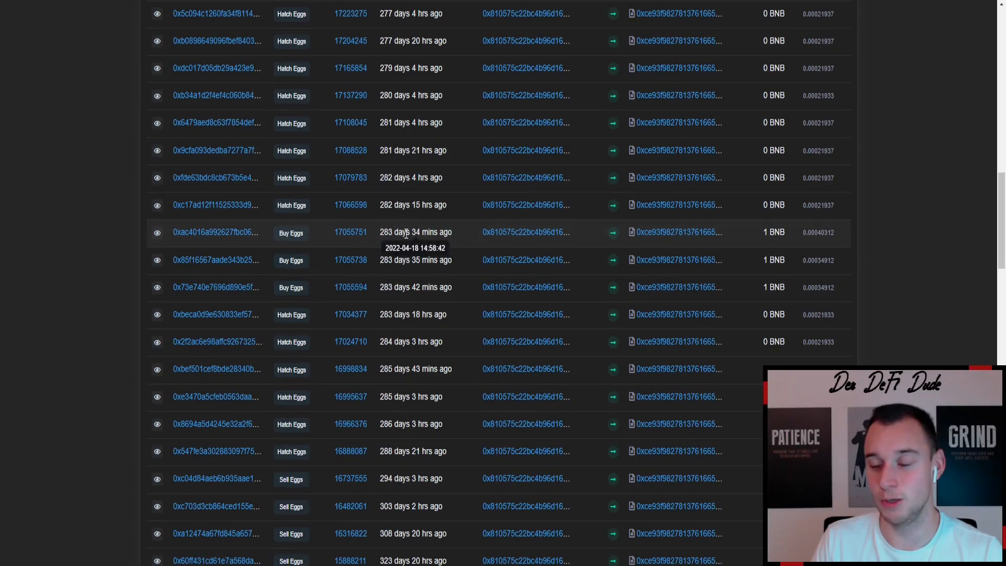
mouse_move(314, 281)
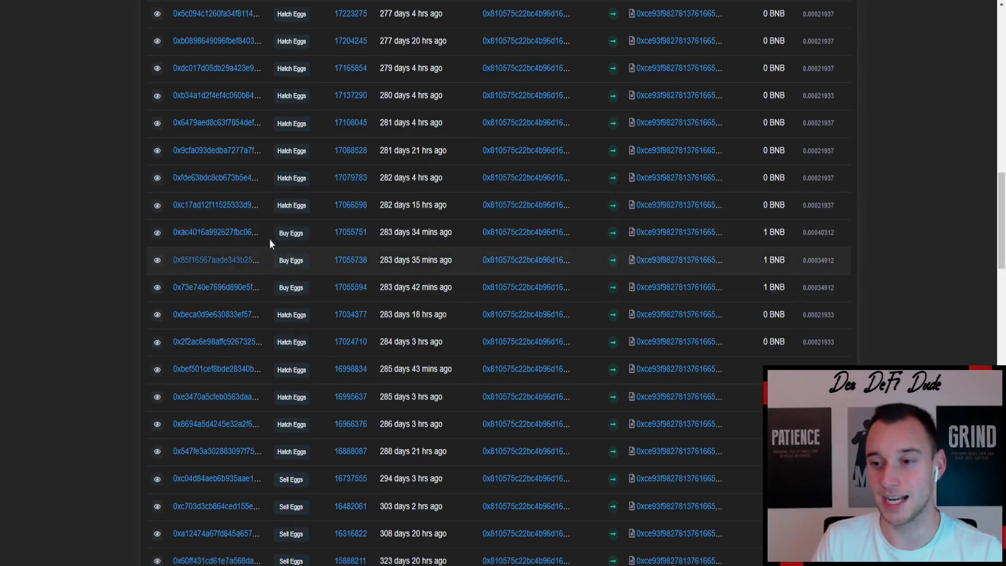
mouse_move(404, 254)
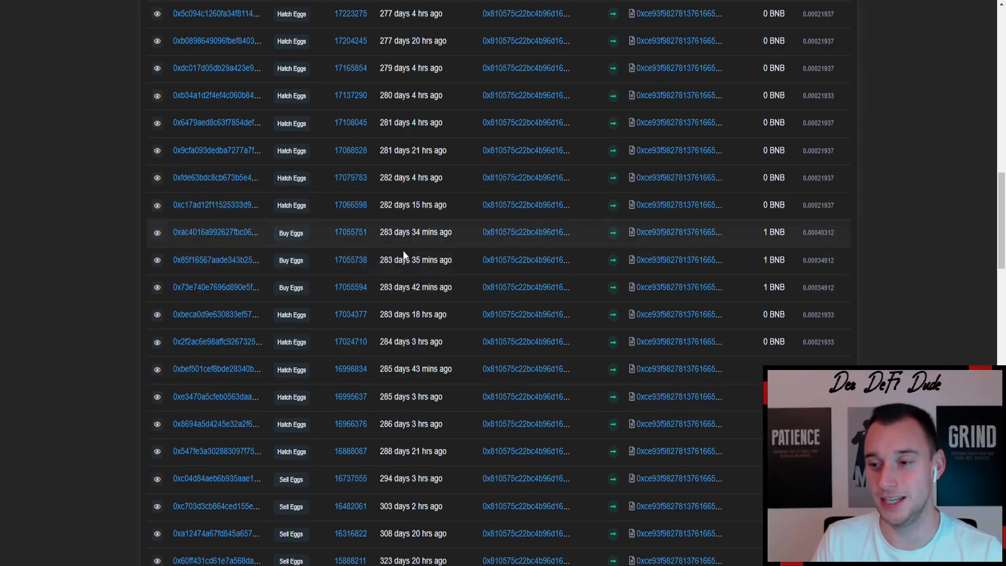
mouse_move(416, 260)
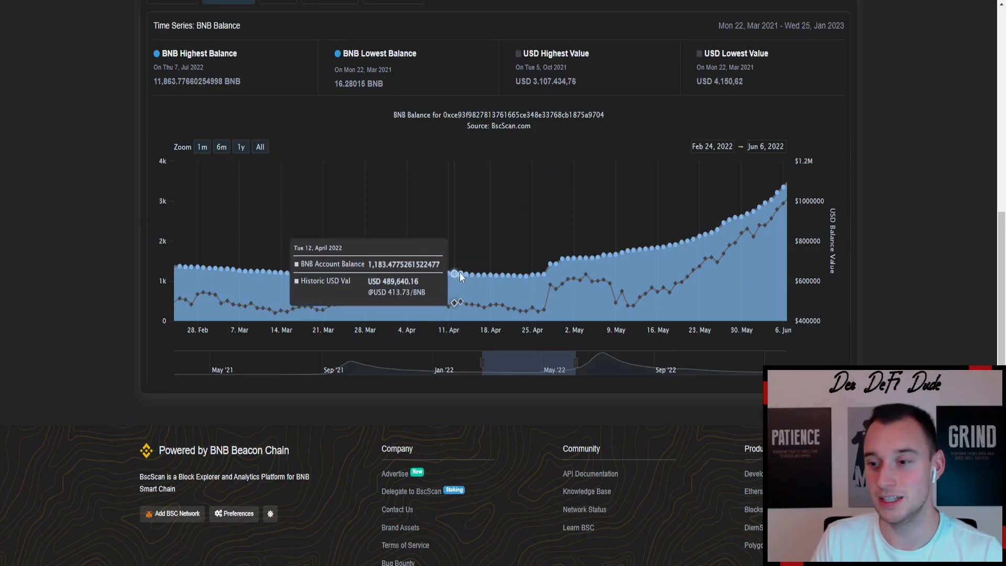
mouse_move(490, 277)
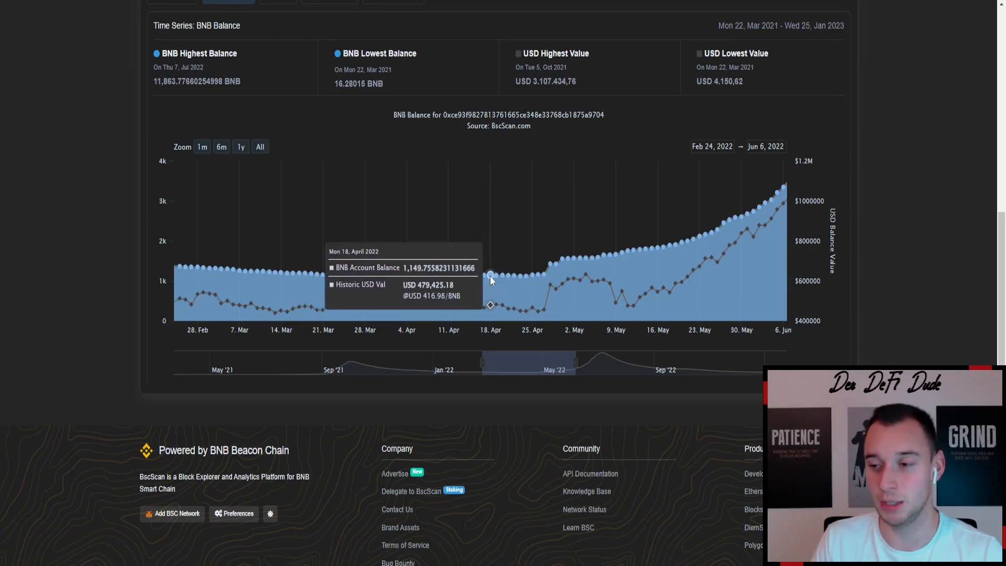
mouse_move(496, 281)
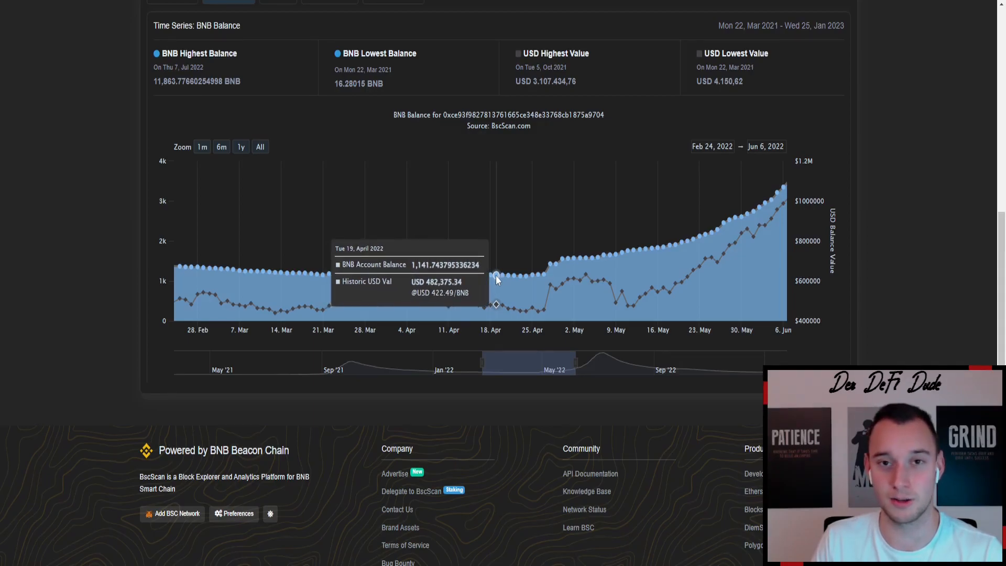